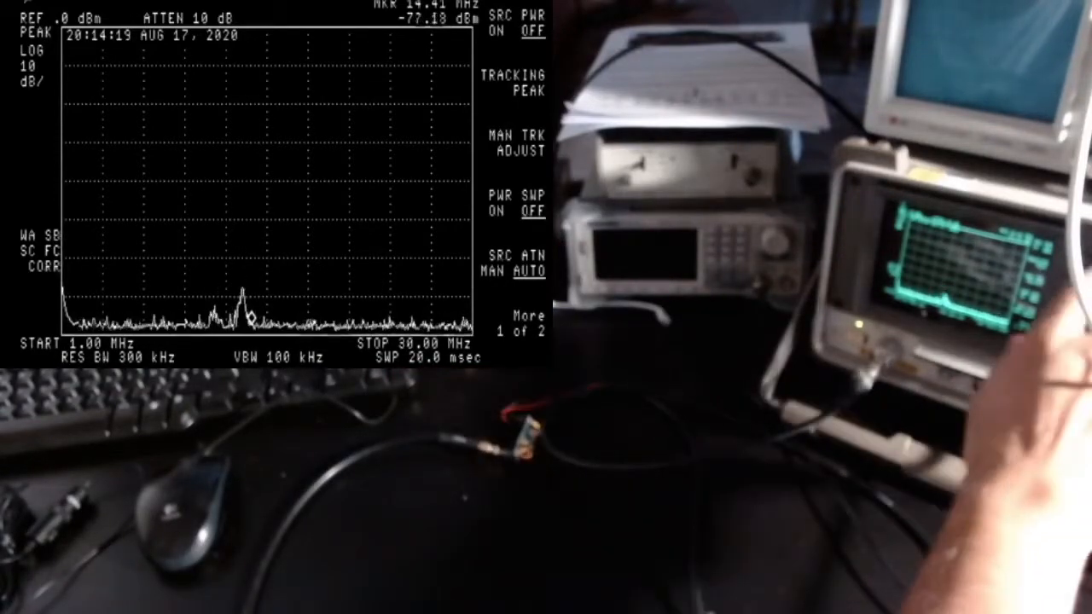
# Step: Turn on the tracking generator's source power entry, showing -10.00 dBm
pyautogui.click(516, 15)
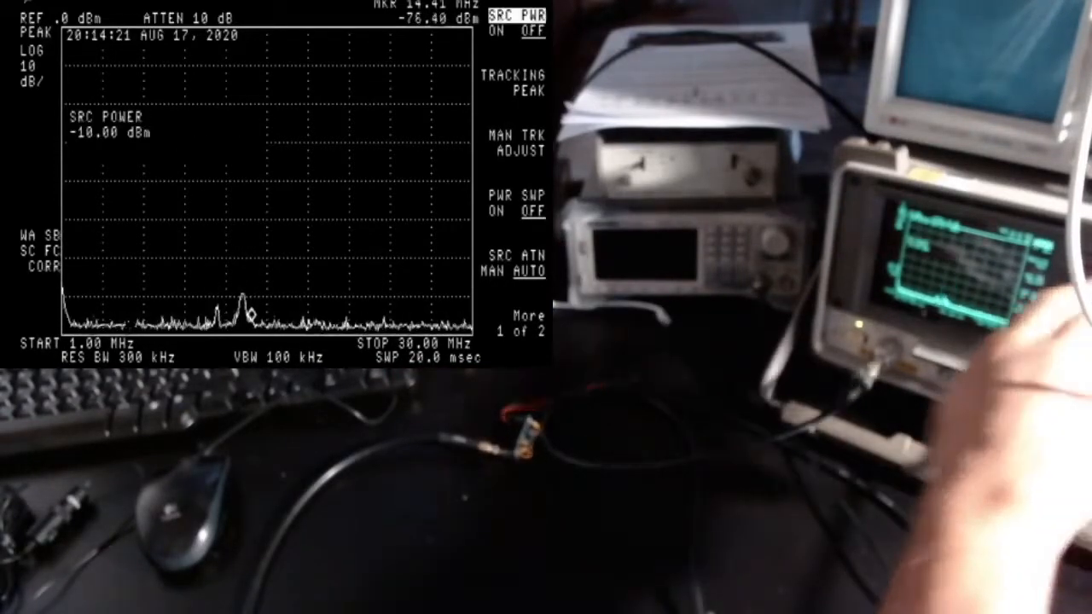